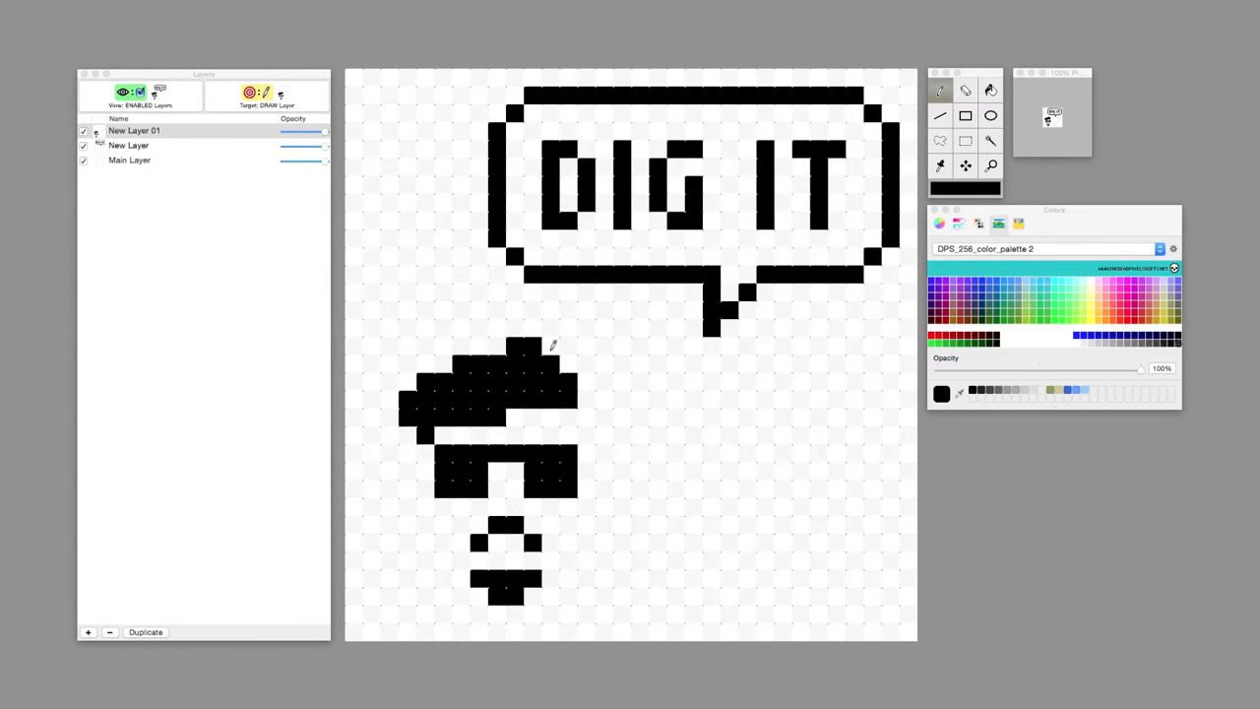
Redraw the character's pixels with the pencil: broader hair, slimmer sunglasses, rounder chin.
left_click(497, 463)
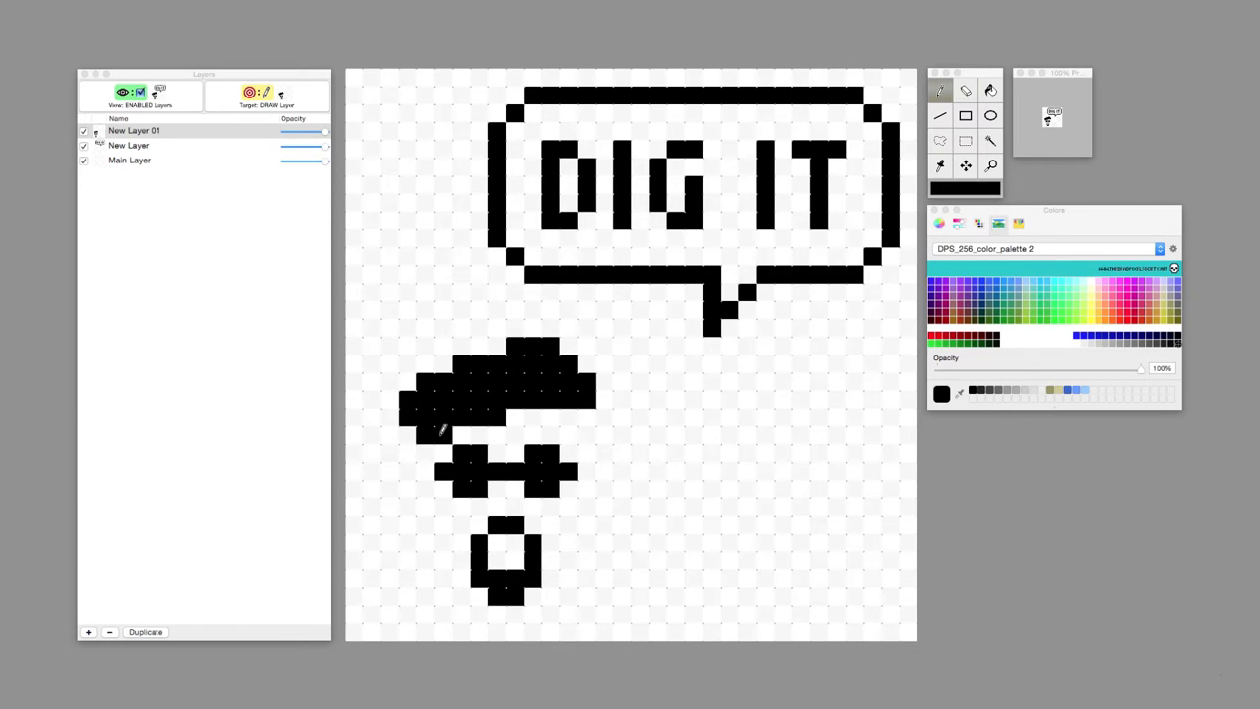
Color the artwork orange and white with a bubble shadow, and show the Pasted Layer.
left_click(477, 346)
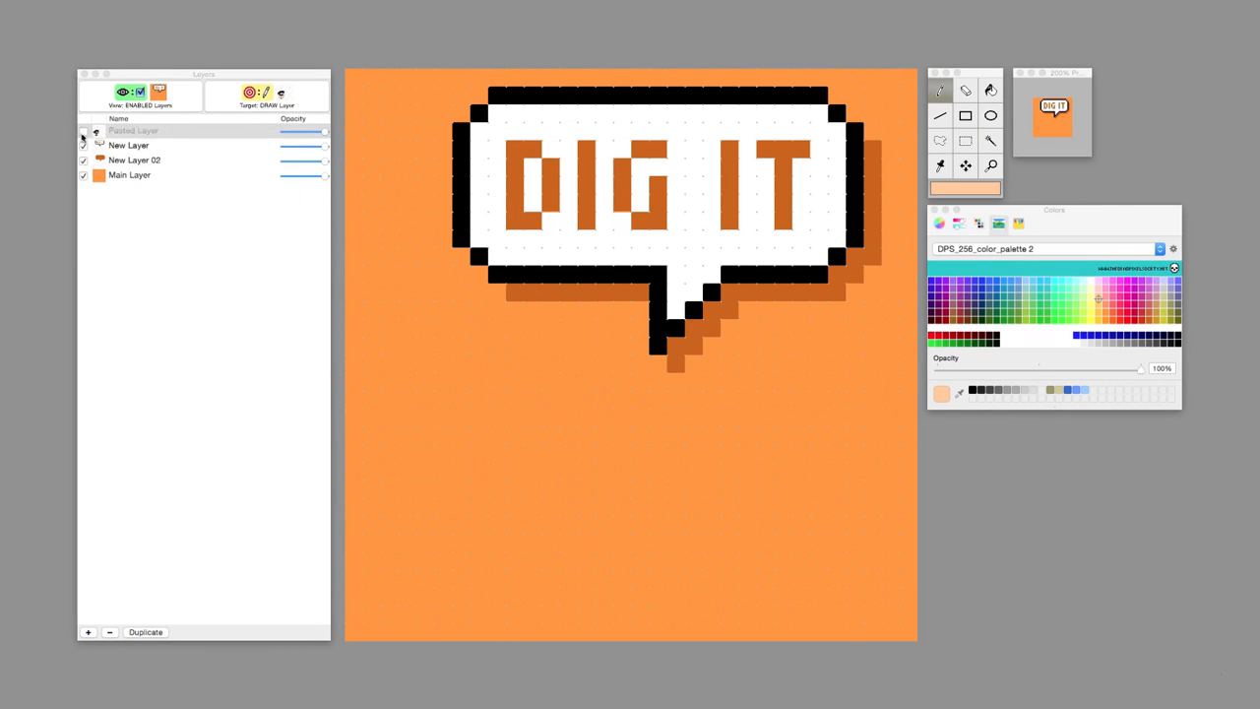
left_click(84, 129)
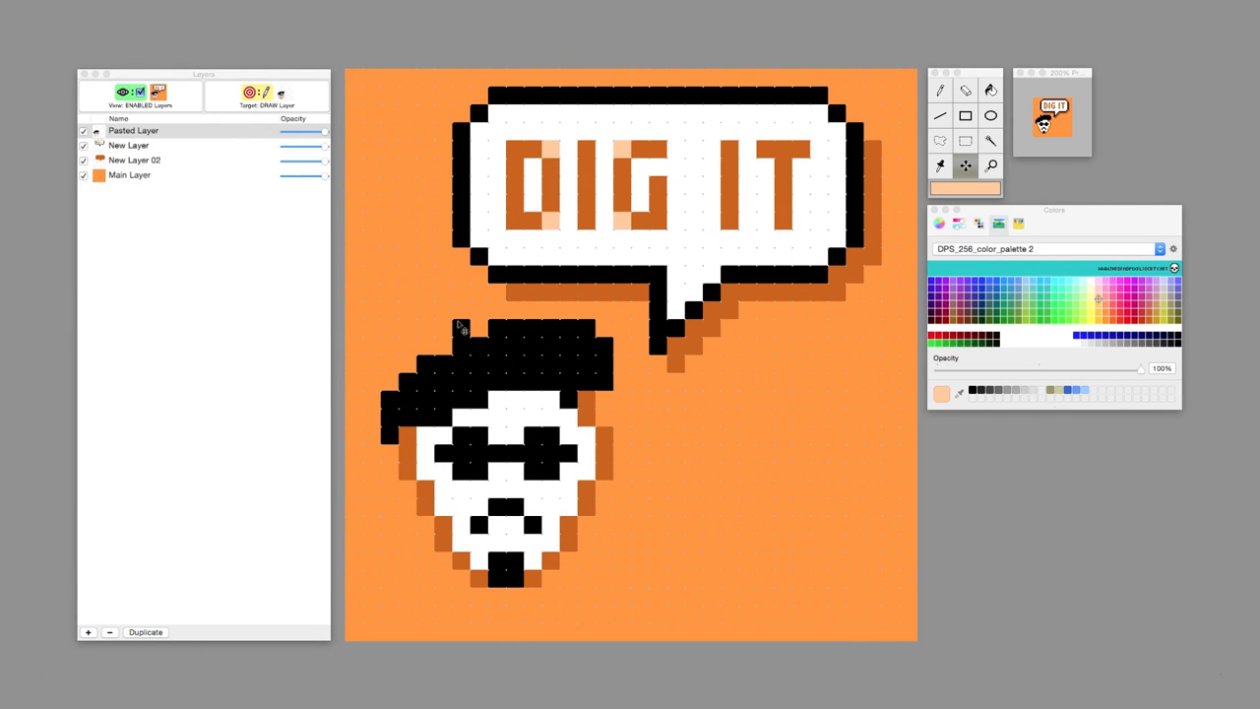